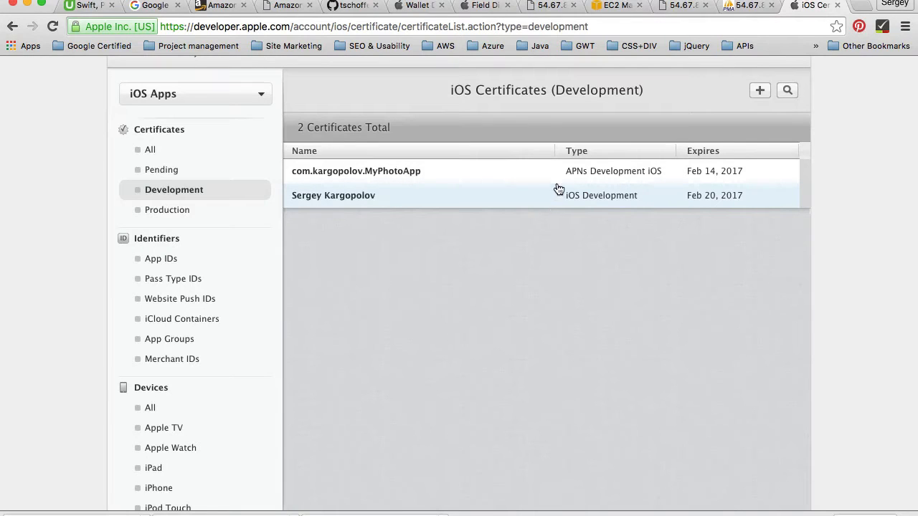
pyautogui.moveTo(577, 178)
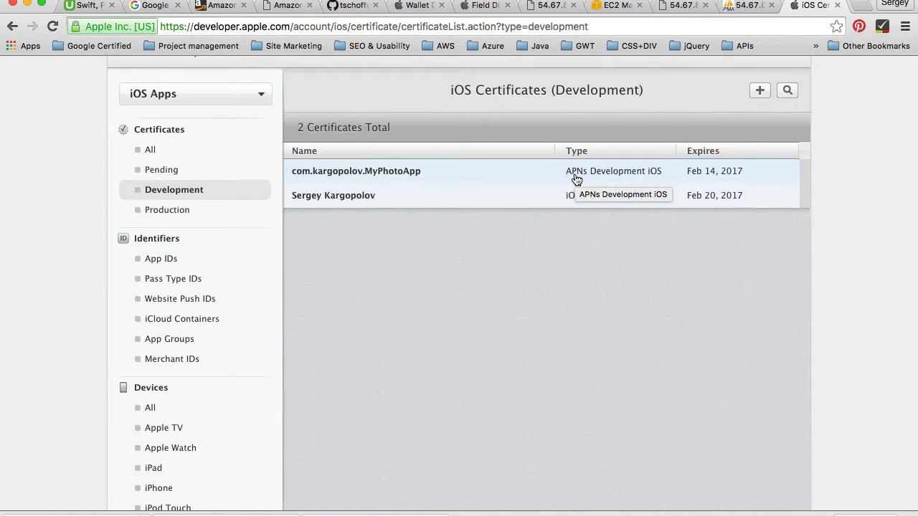
pyautogui.moveTo(499, 195)
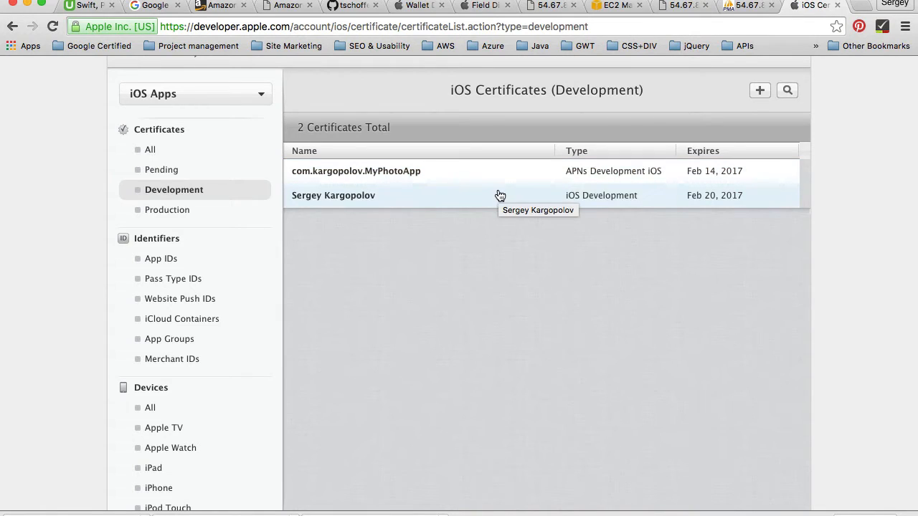
pyautogui.moveTo(427, 218)
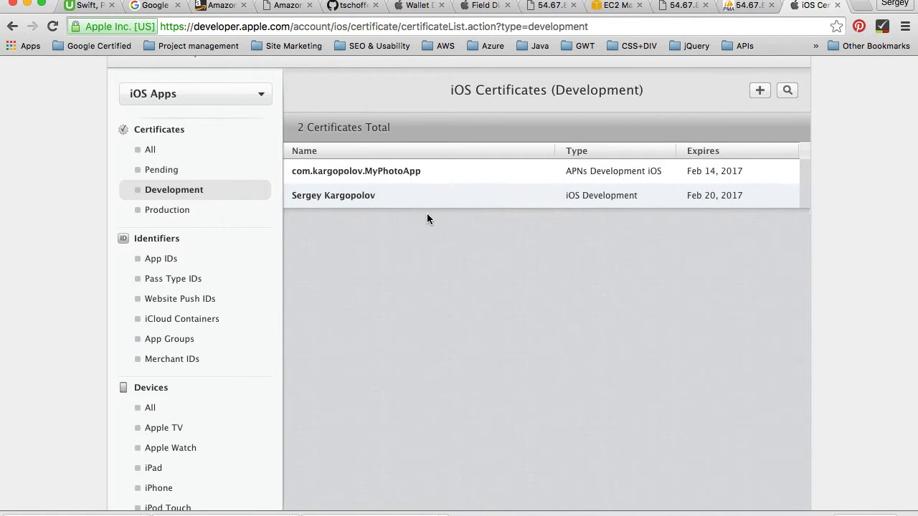
# Expand the iOS Development certificate row to reveal its type and Feb 20, 2017 expiry
pyautogui.click(333, 195)
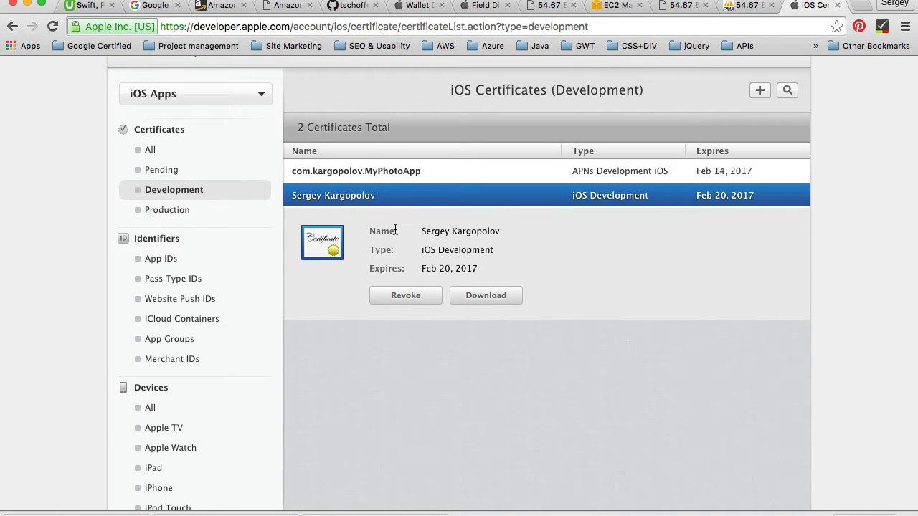
pyautogui.moveTo(613, 205)
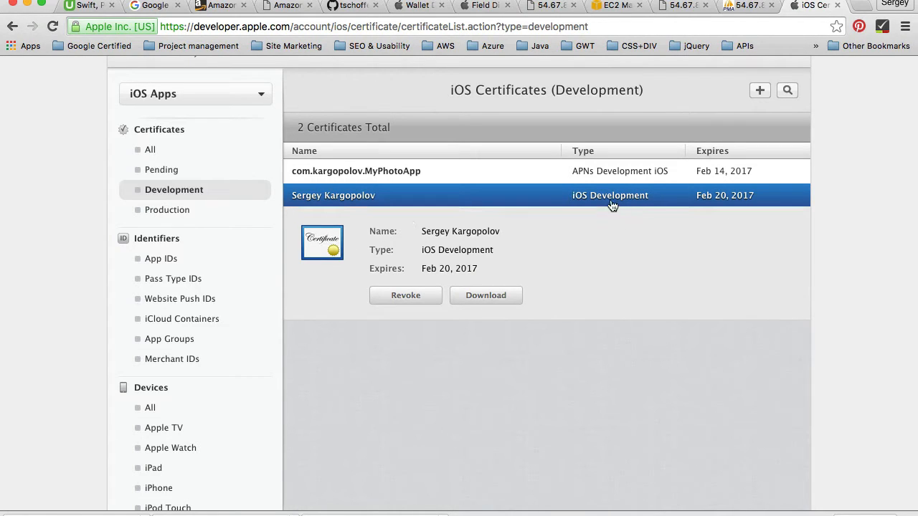
pyautogui.scroll(-3)
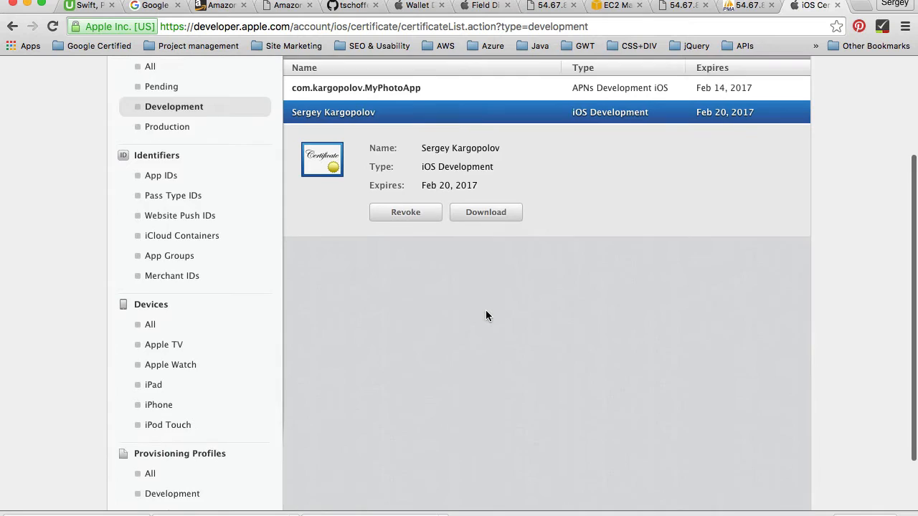
pyautogui.scroll(-3)
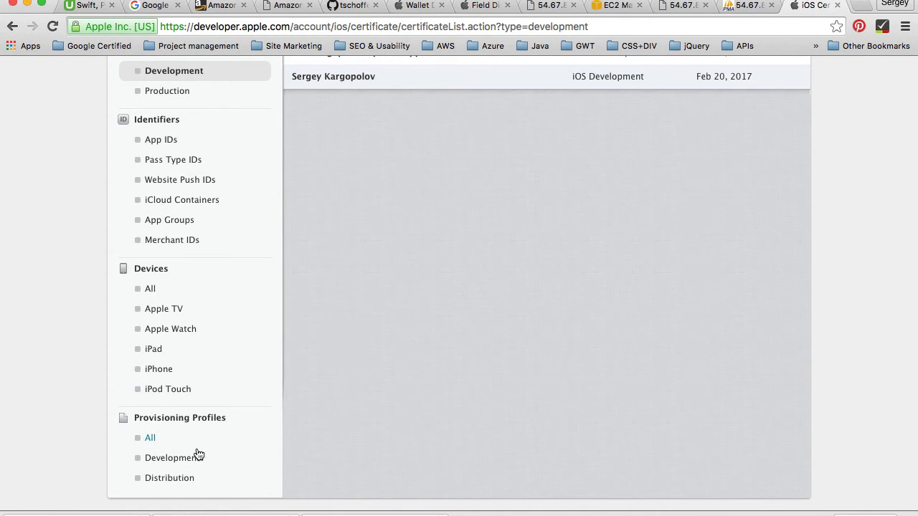
# Go to Provisioning Profiles > Development and read through its Getting Started explanation
pyautogui.click(149, 438)
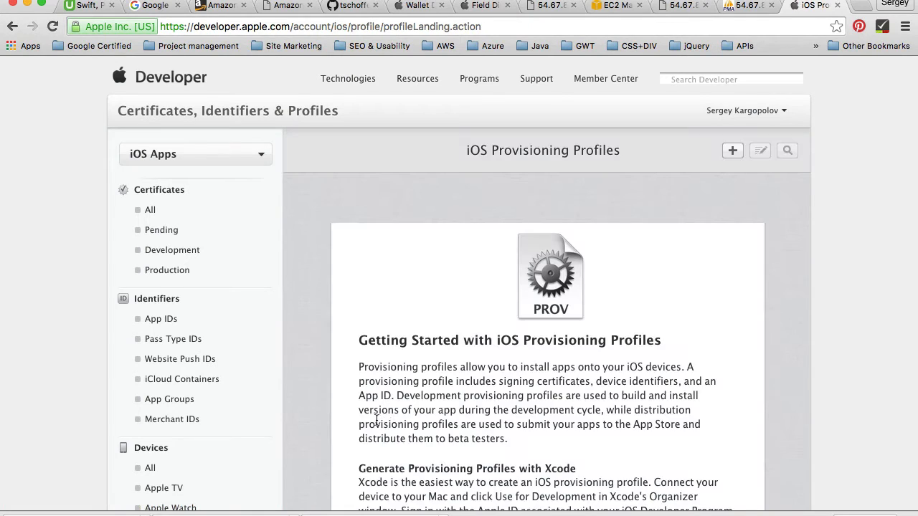
pyautogui.scroll(-3)
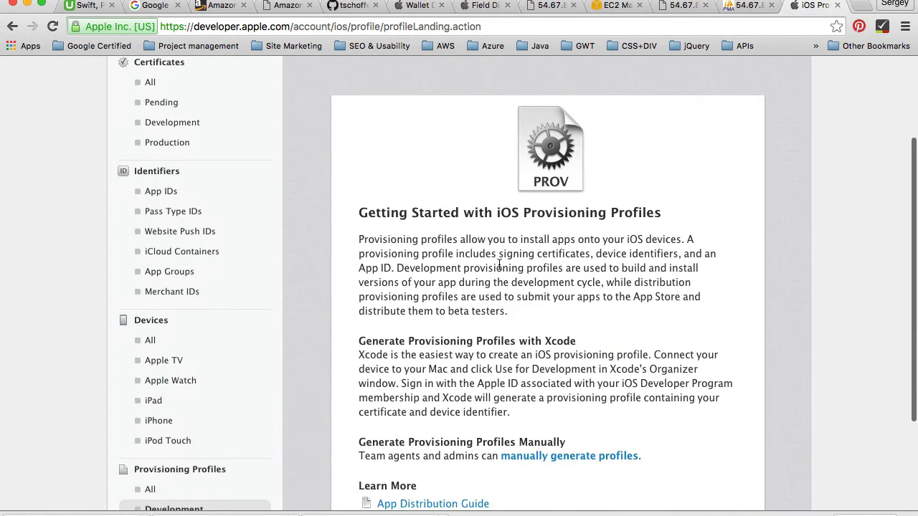
pyautogui.moveTo(639, 279)
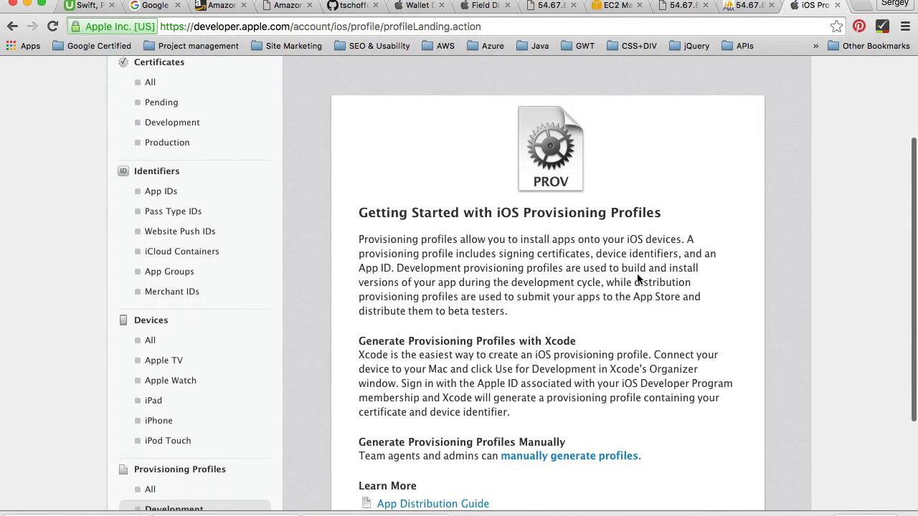
pyautogui.moveTo(581, 252)
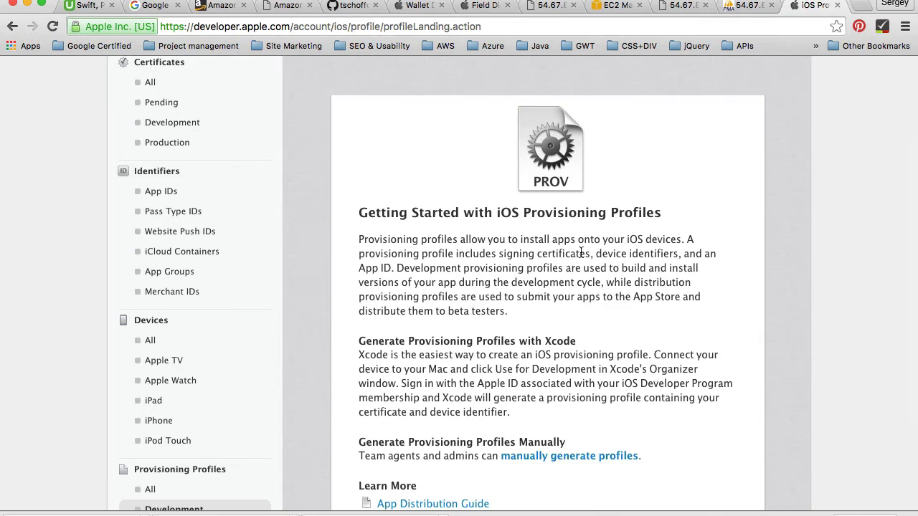
pyautogui.scroll(3)
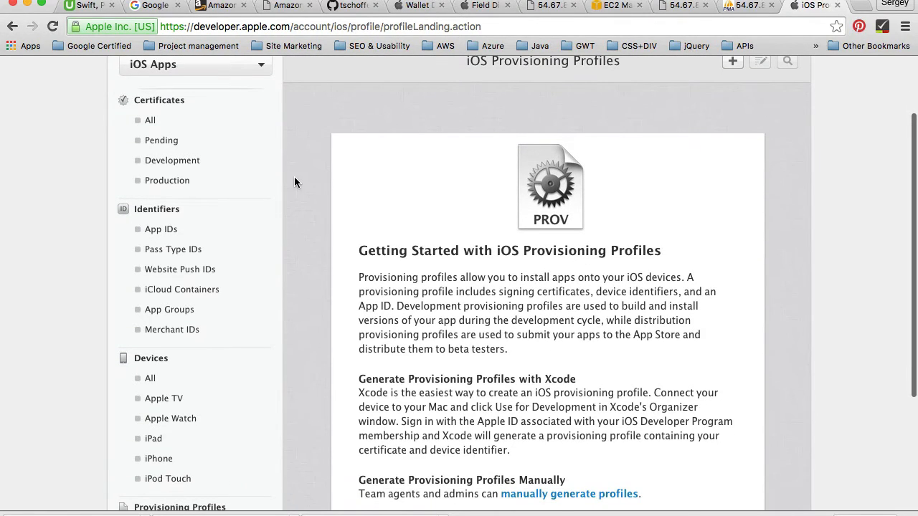
pyautogui.moveTo(172, 161)
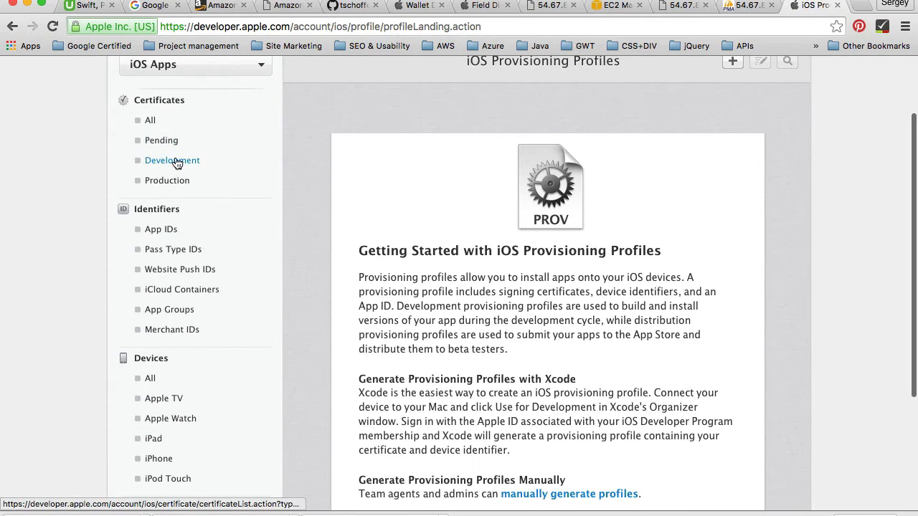
pyautogui.scroll(-3)
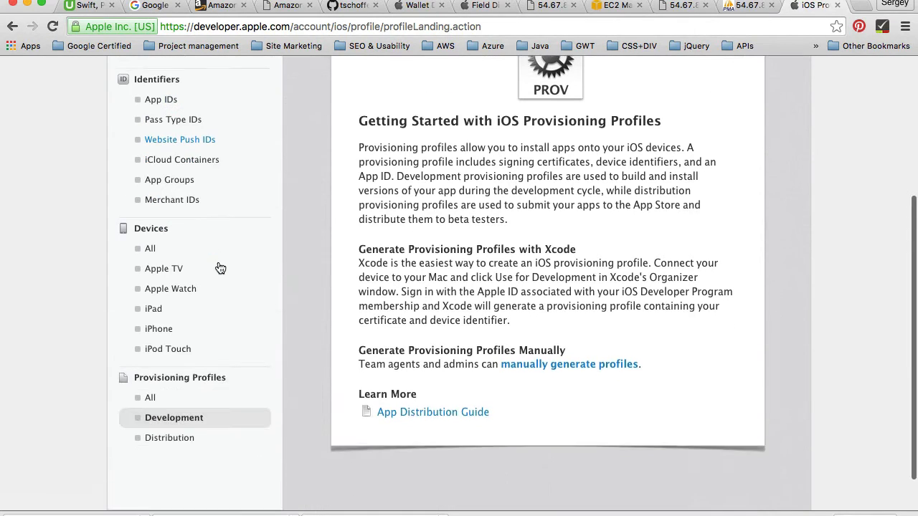
pyautogui.scroll(-3)
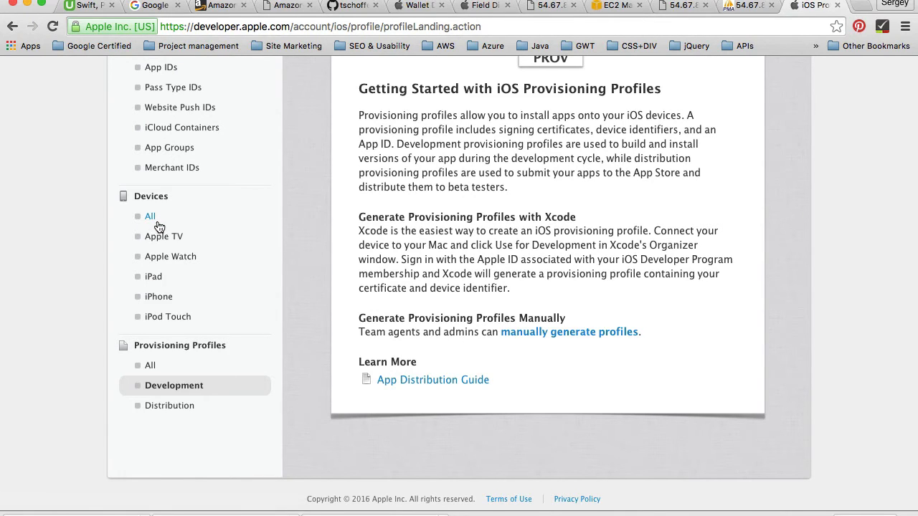
# List all registered devices and visit the iPhone 5's edit page before returning to the list
pyautogui.click(150, 215)
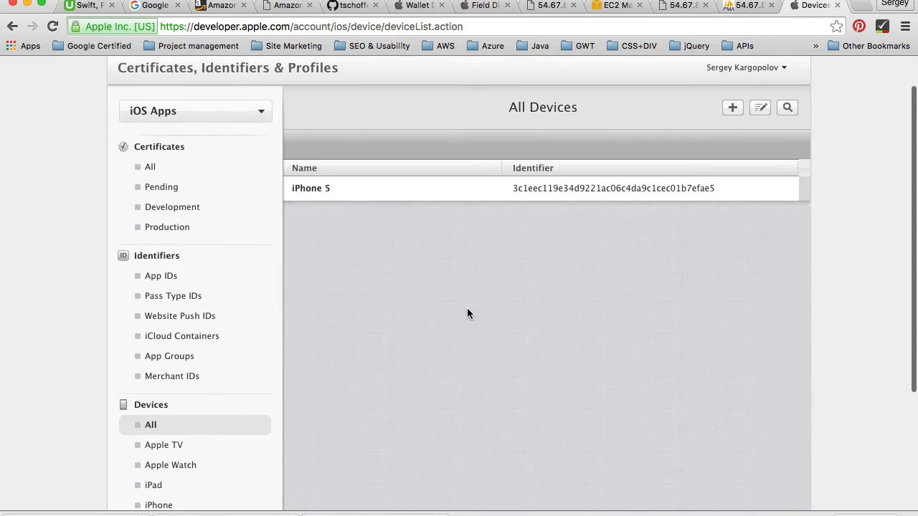
pyautogui.moveTo(565, 262)
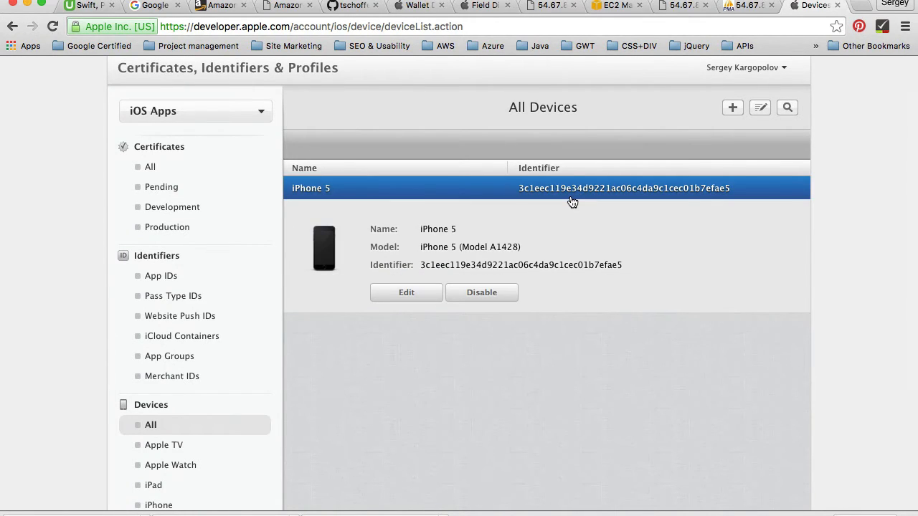
pyautogui.moveTo(462, 147)
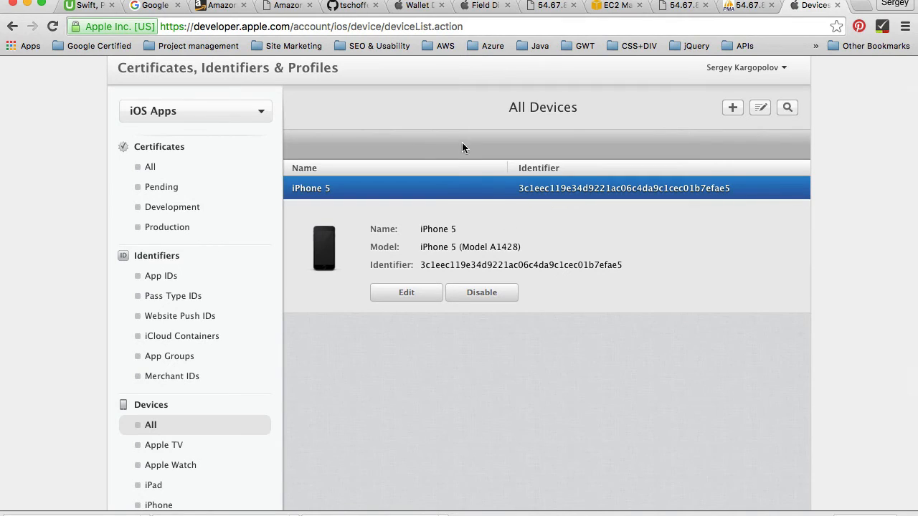
pyautogui.moveTo(430, 278)
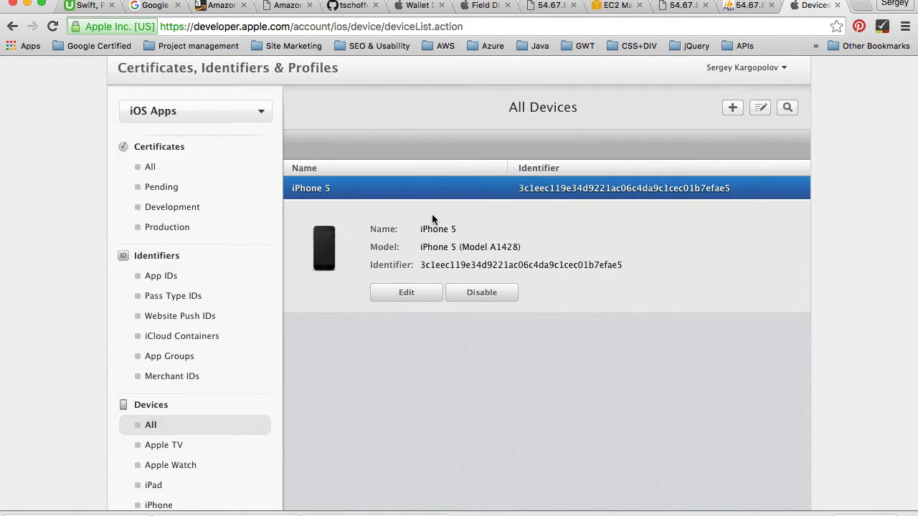
pyautogui.click(406, 292)
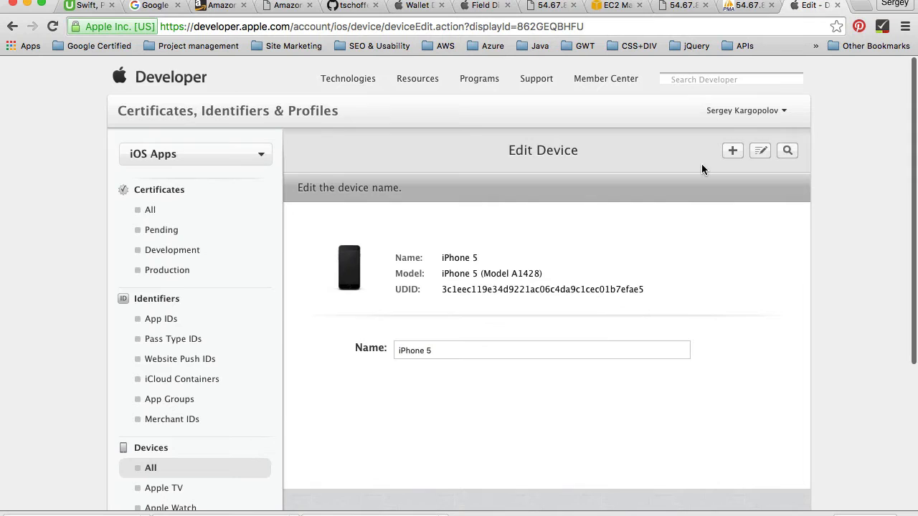
pyautogui.moveTo(379, 359)
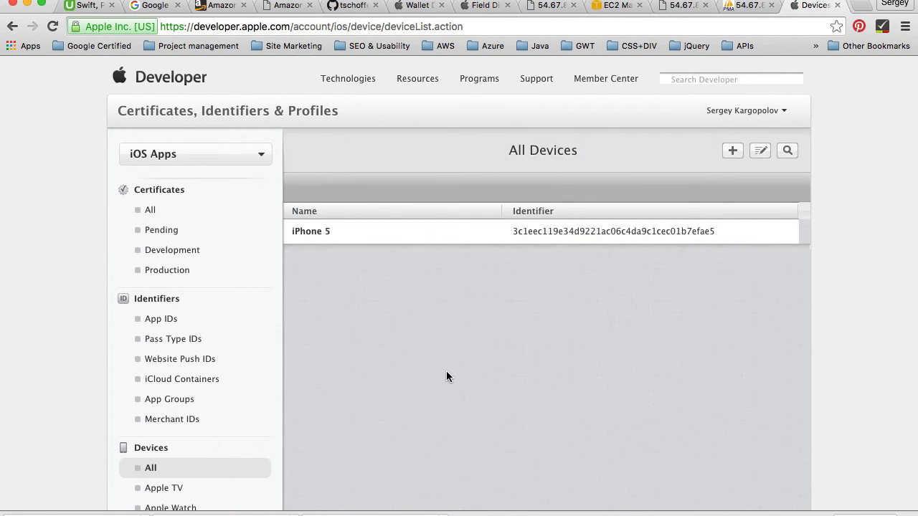
pyautogui.scroll(-3)
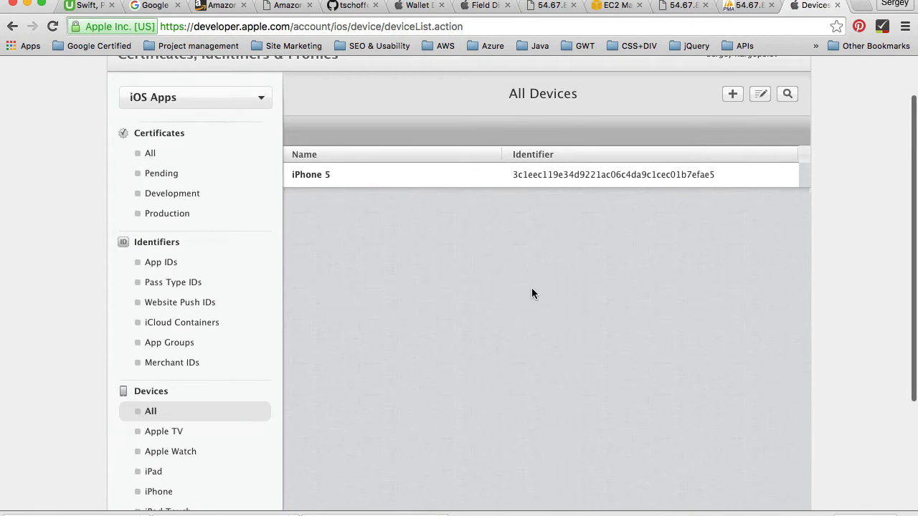
pyautogui.moveTo(586, 210)
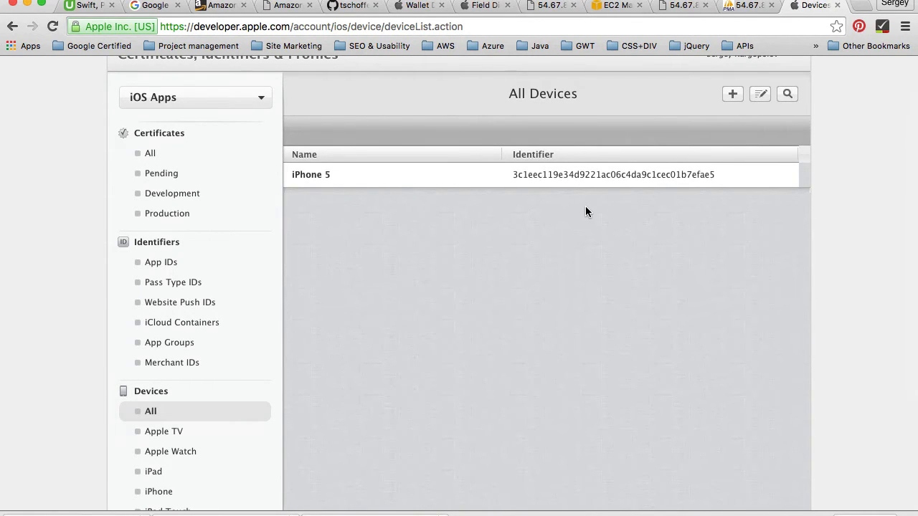
pyautogui.scroll(3)
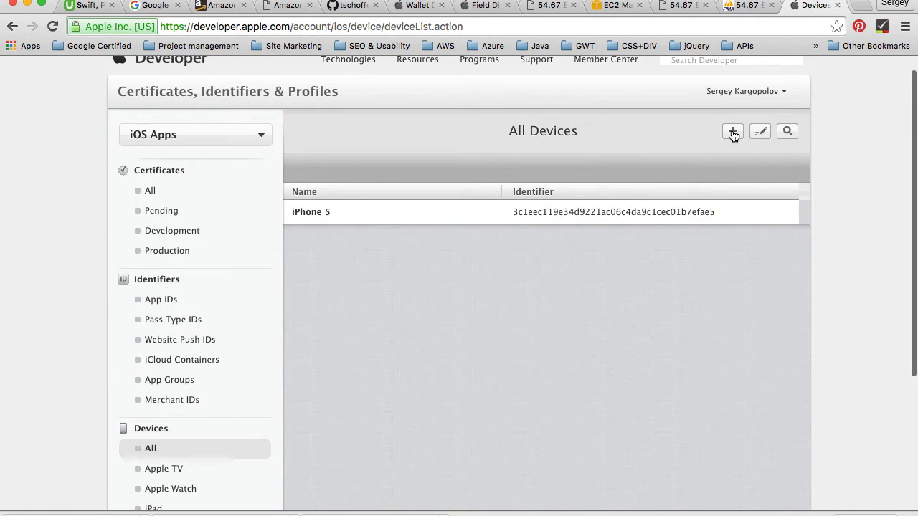
# Start registering a new device and enter the name 'My New iPhone 5'
pyautogui.click(732, 132)
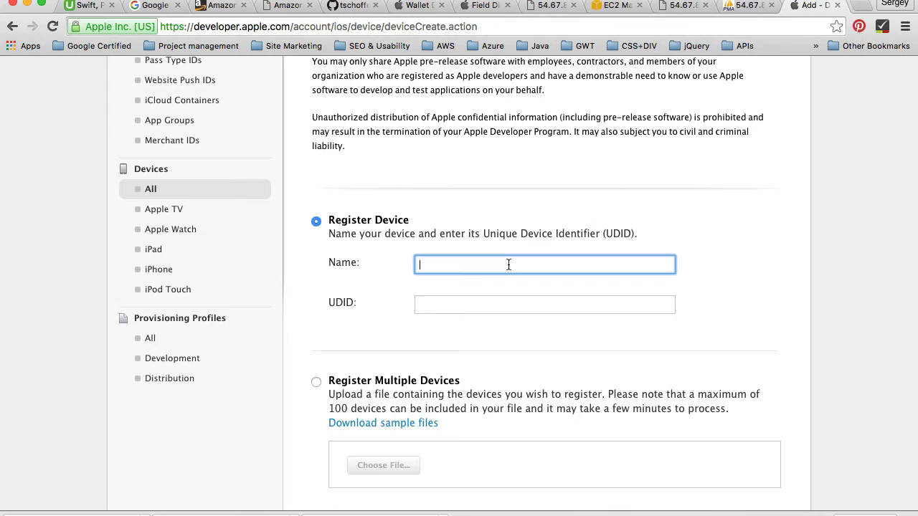
pyautogui.write('My New')
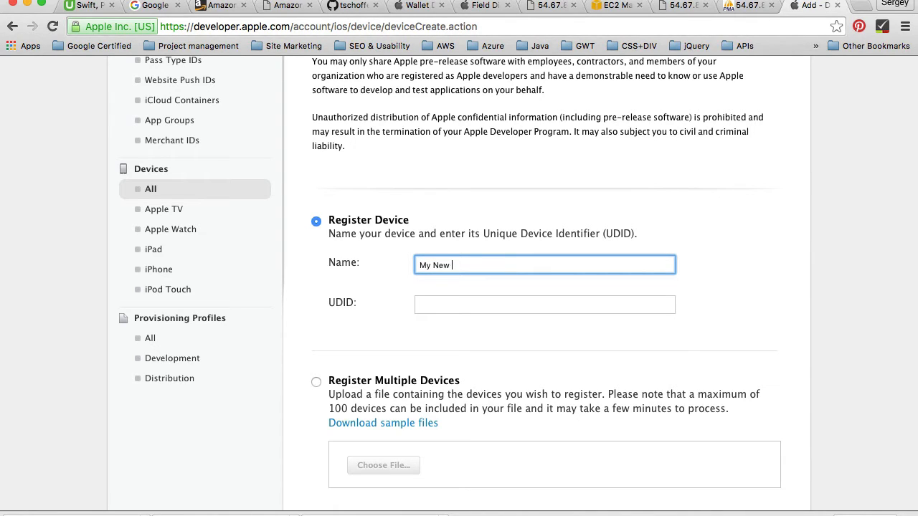
pyautogui.write('iPhone')
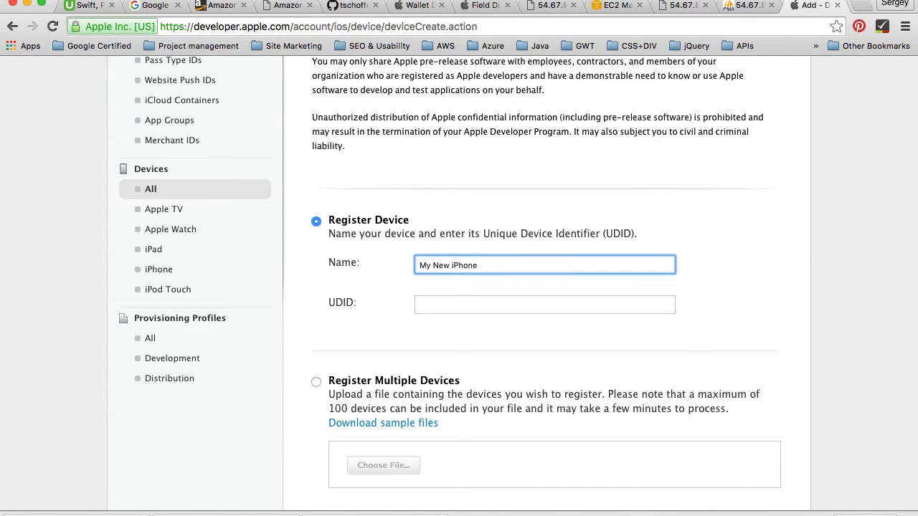
pyautogui.write('5')
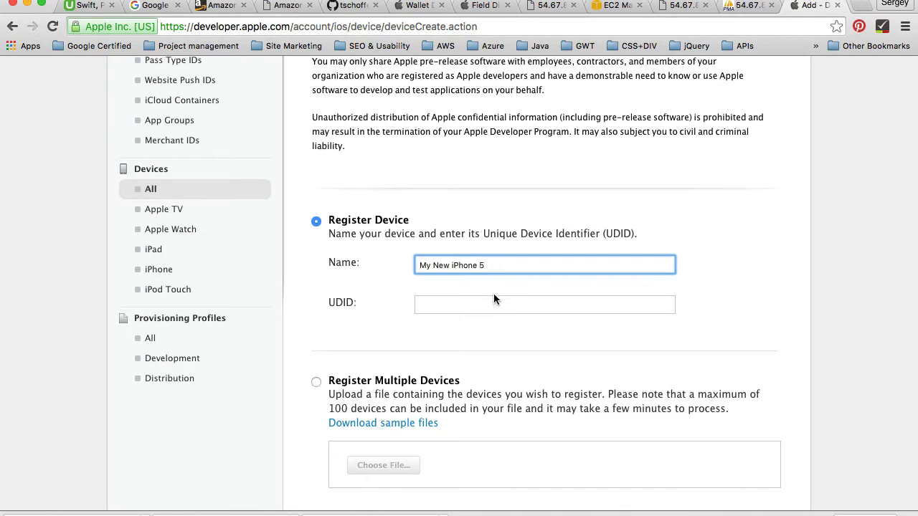
pyautogui.click(545, 304)
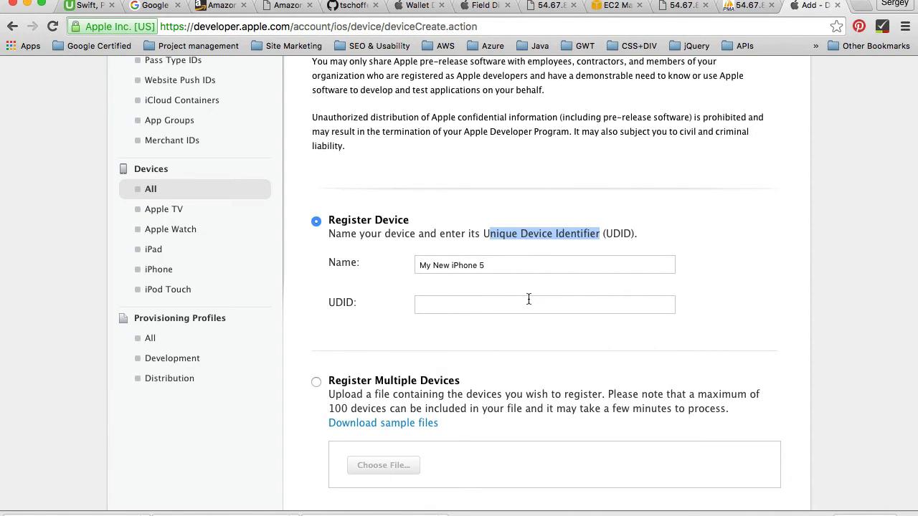
pyautogui.moveTo(490, 304)
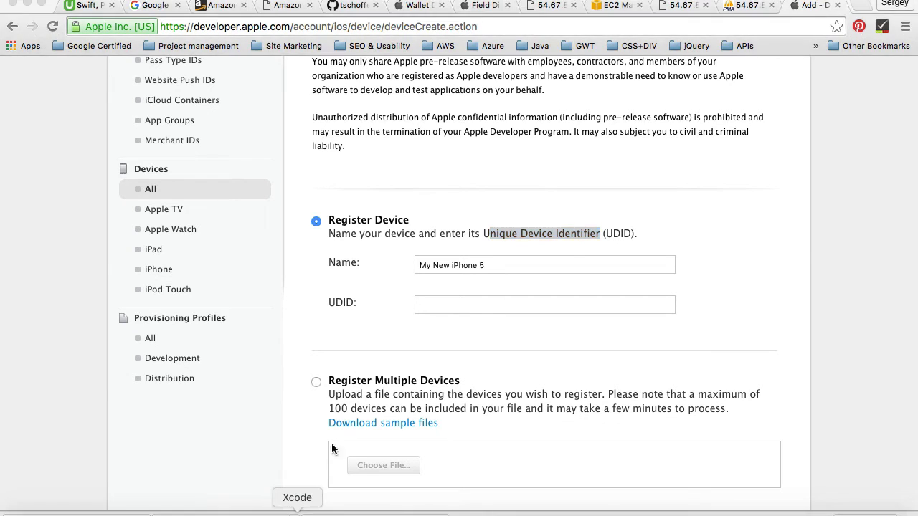
# Switch to Xcode's MyPhotoApp project and show its run destination list of simulators
pyautogui.click(296, 496)
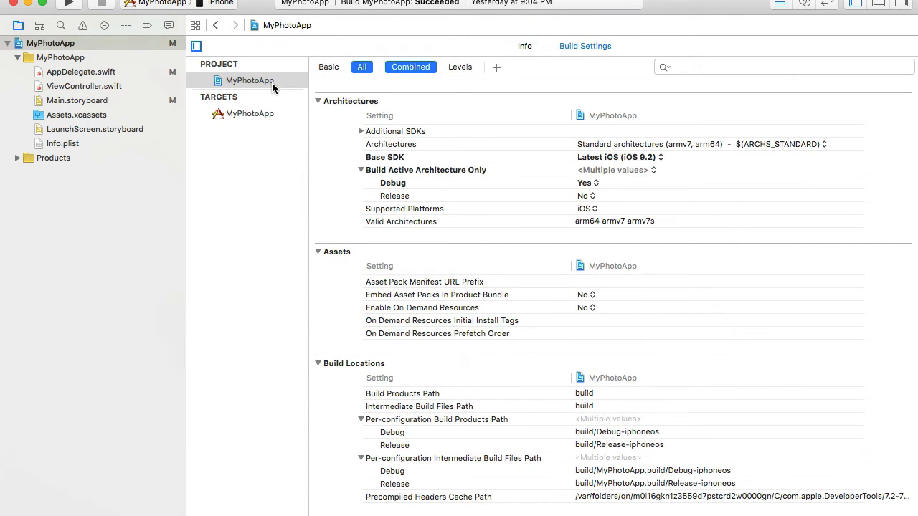
pyautogui.moveTo(250, 56)
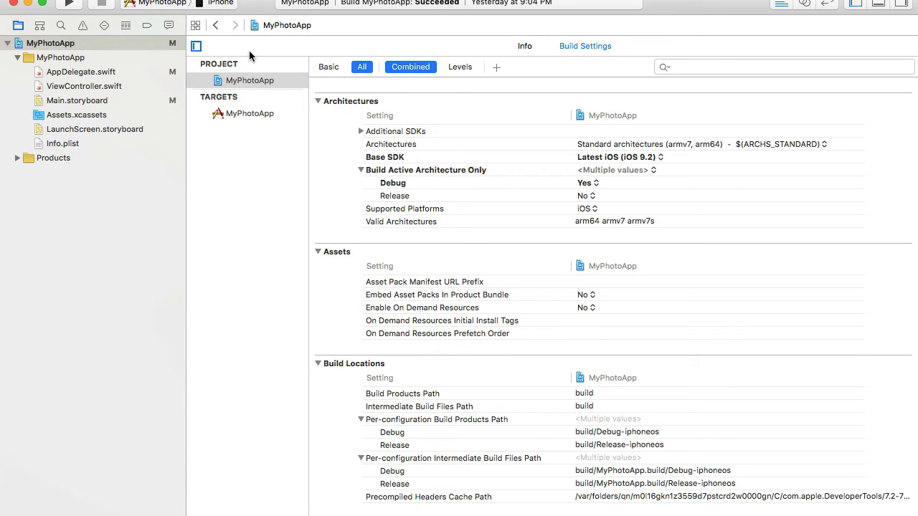
pyautogui.moveTo(244, 26)
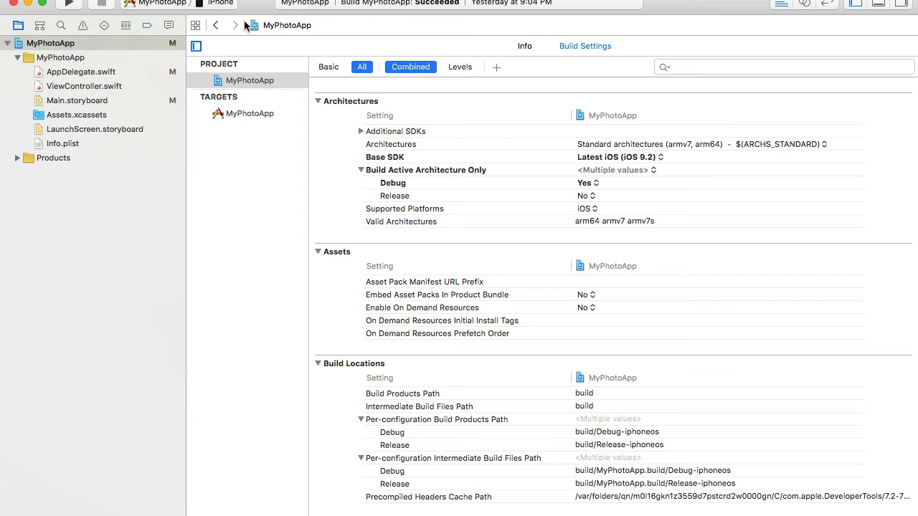
pyautogui.click(215, 5)
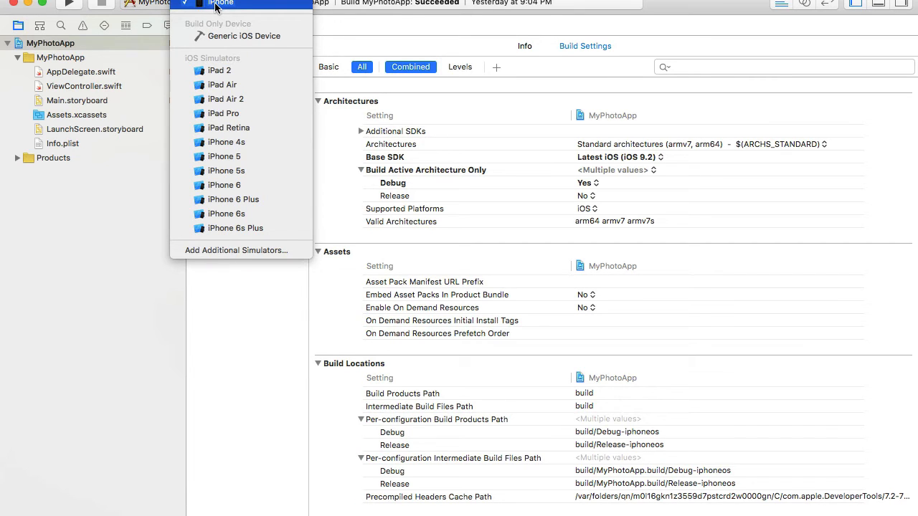
pyautogui.moveTo(244, 36)
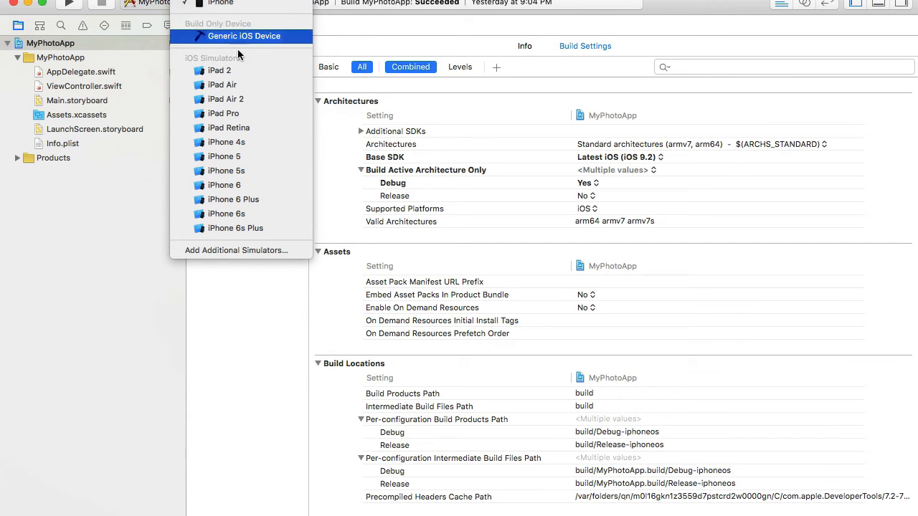
pyautogui.moveTo(221, 2)
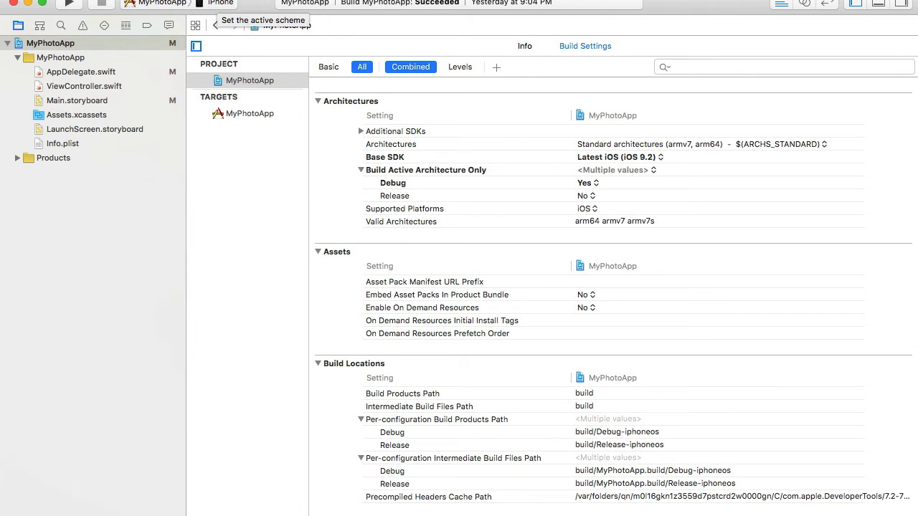
# Show the connected iPhone 5 in Xcode's Devices window to find its identifier
pyautogui.click(645, 3)
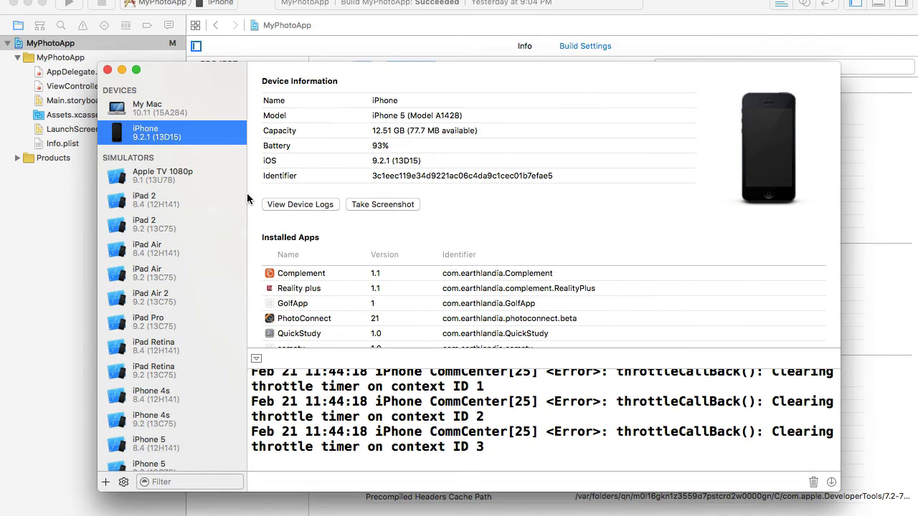
pyautogui.scroll(-3)
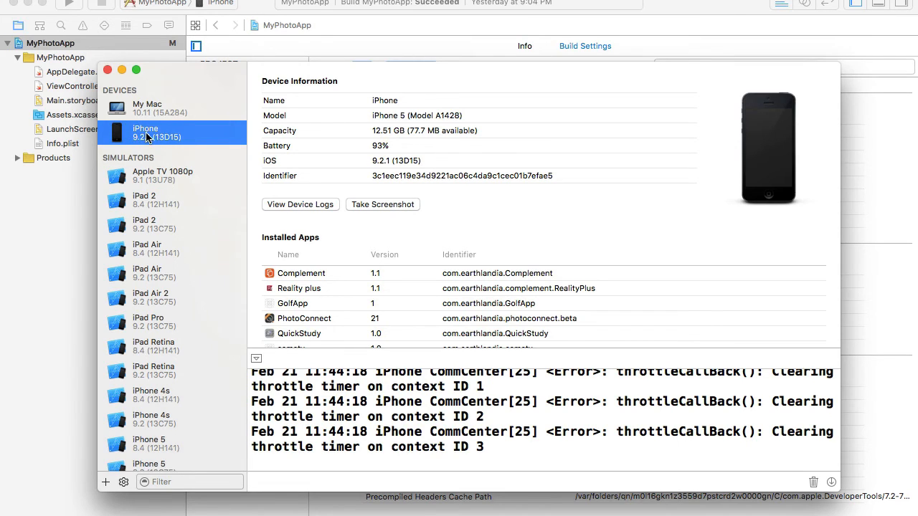
pyautogui.moveTo(505, 322)
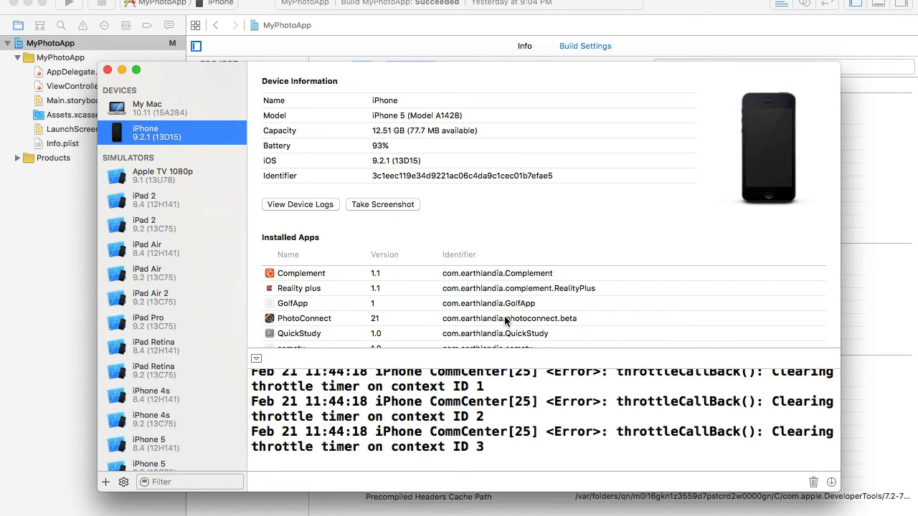
pyautogui.moveTo(464, 160)
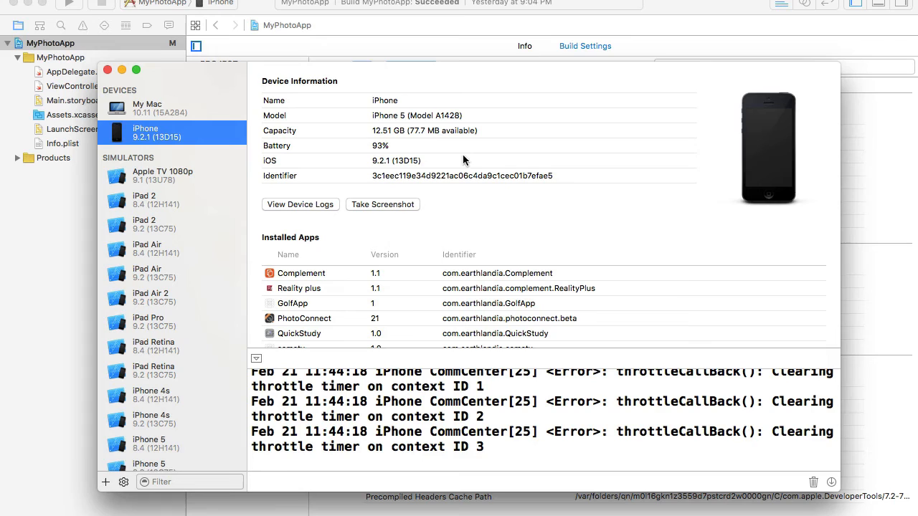
pyautogui.moveTo(292, 90)
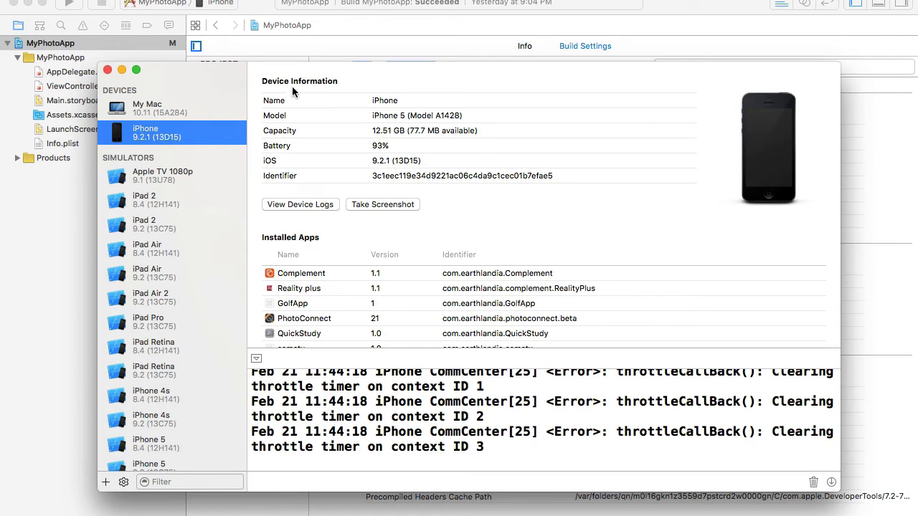
pyautogui.moveTo(321, 94)
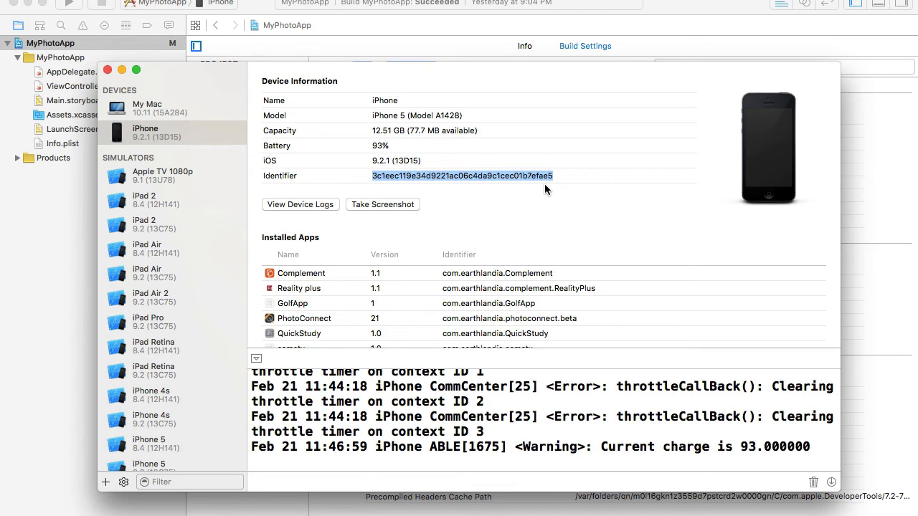
pyautogui.moveTo(108, 70)
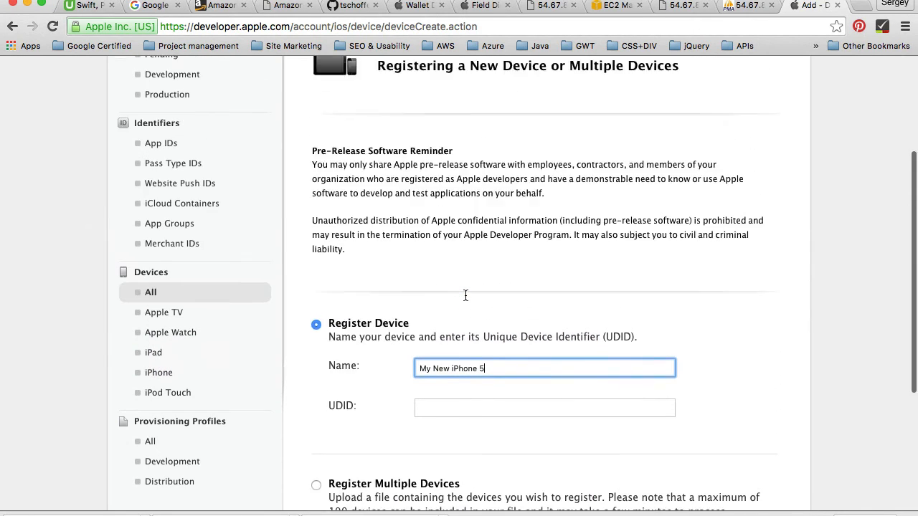
pyautogui.scroll(-3)
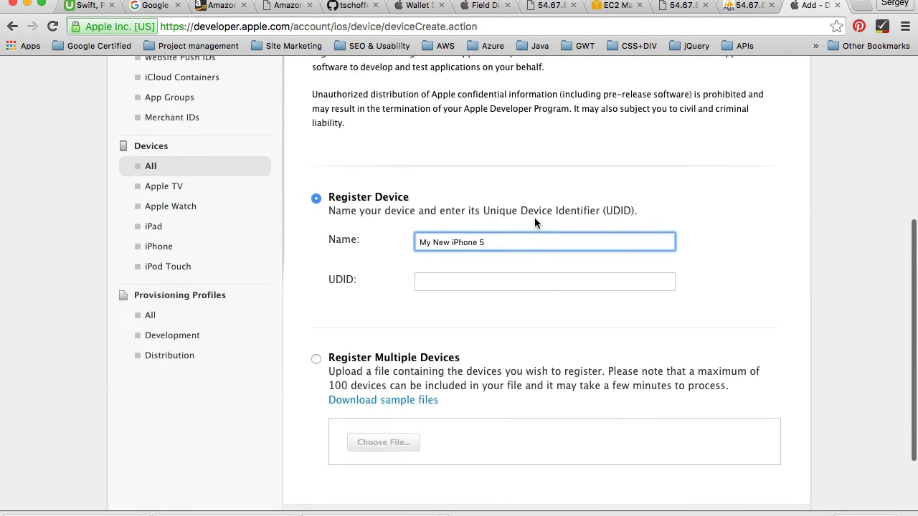
pyautogui.write('3c1eec119e34d9221ac06c4da9c1cec01b7efae5')
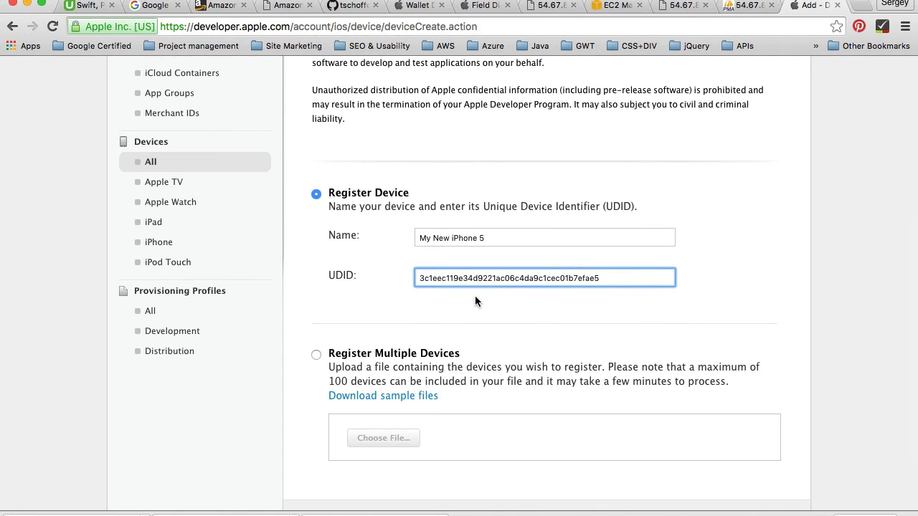
pyautogui.moveTo(327, 284)
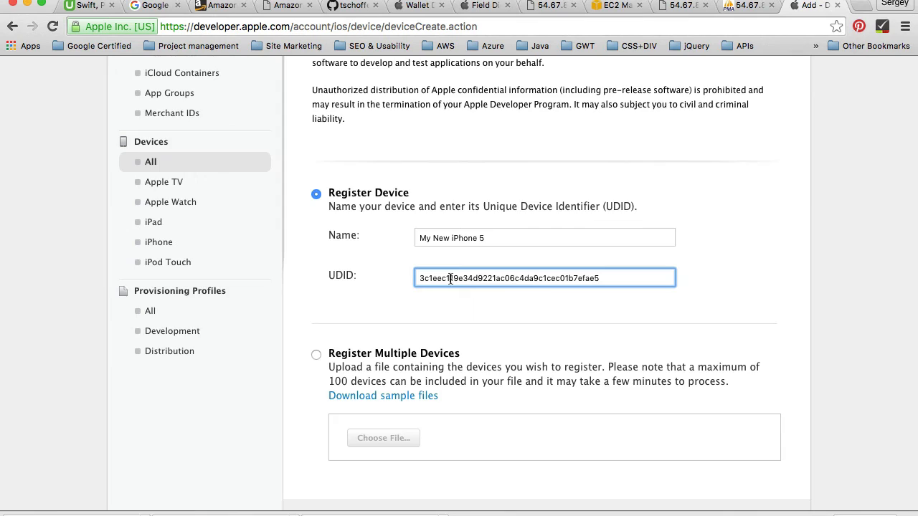
pyautogui.scroll(-3)
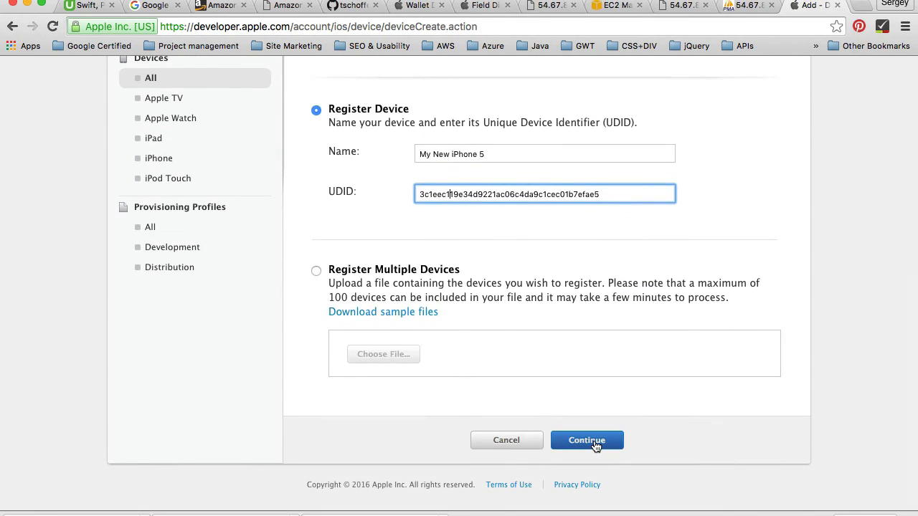
pyautogui.moveTo(433, 343)
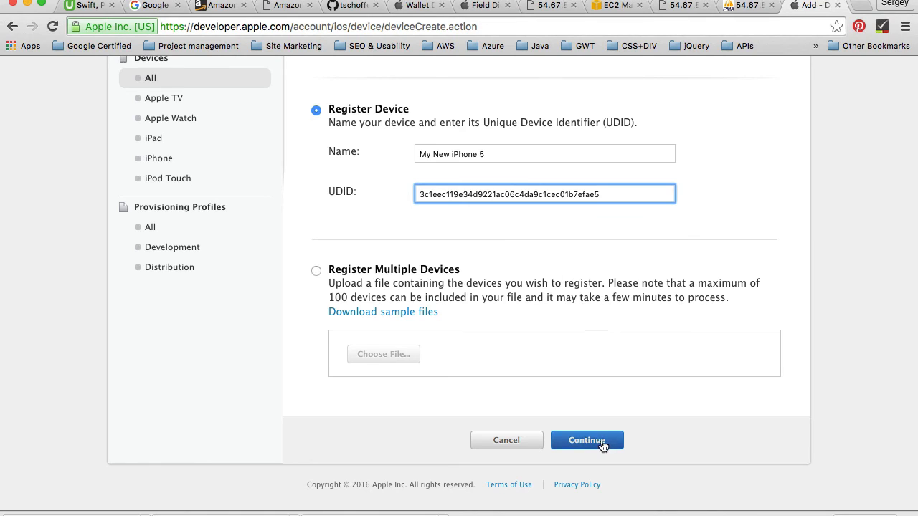
pyautogui.moveTo(563, 175)
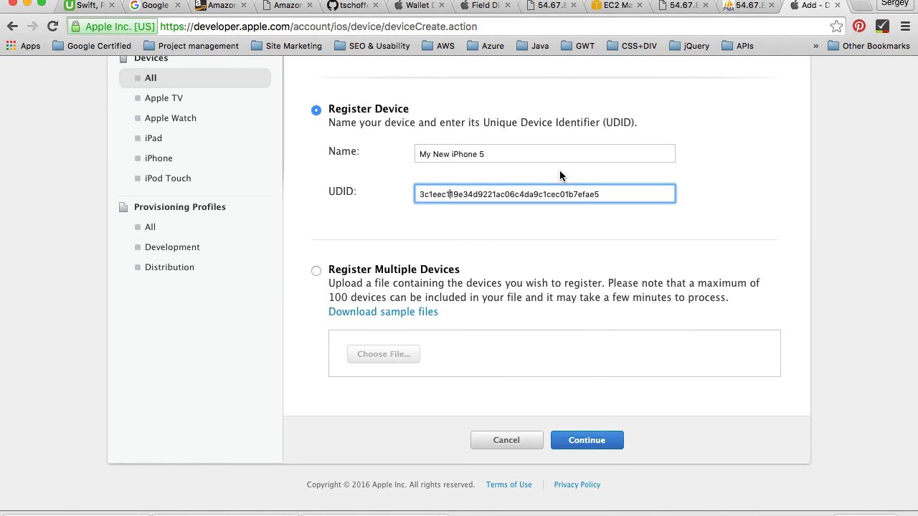
pyautogui.scroll(-3)
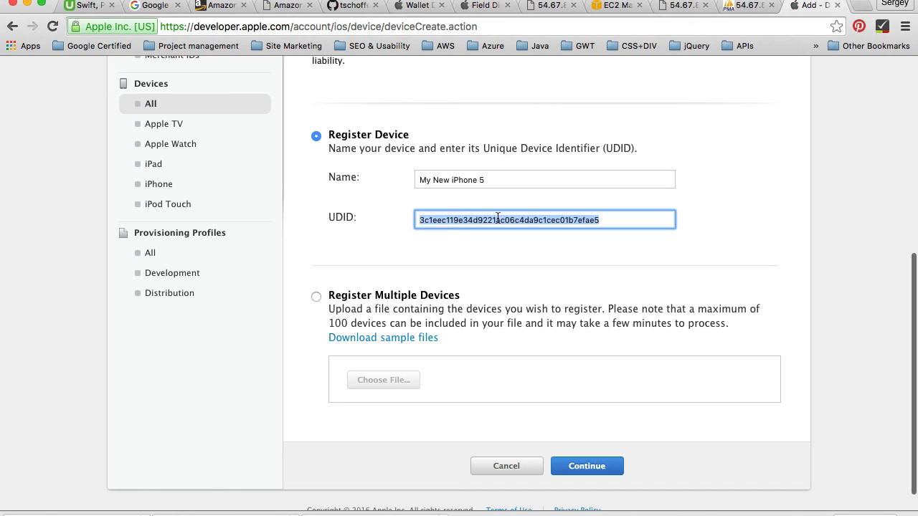
pyautogui.moveTo(441, 266)
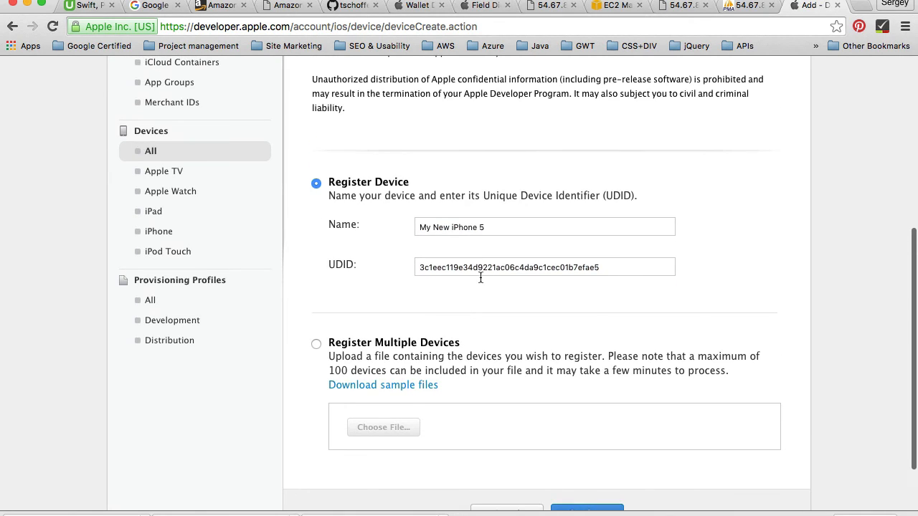
pyautogui.moveTo(172, 320)
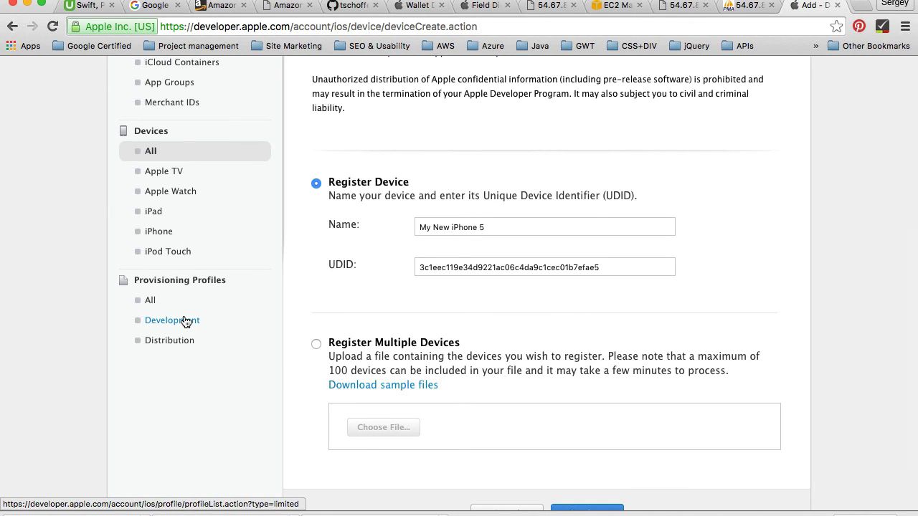
pyautogui.click(173, 320)
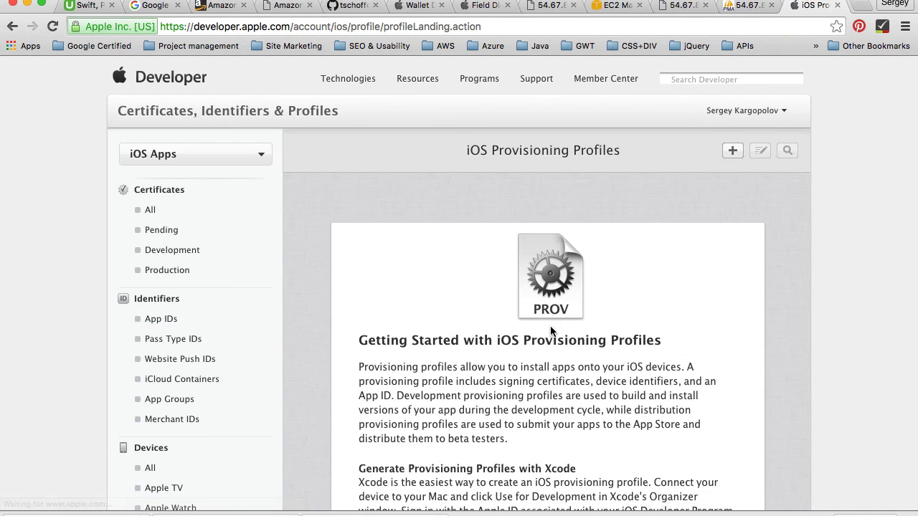